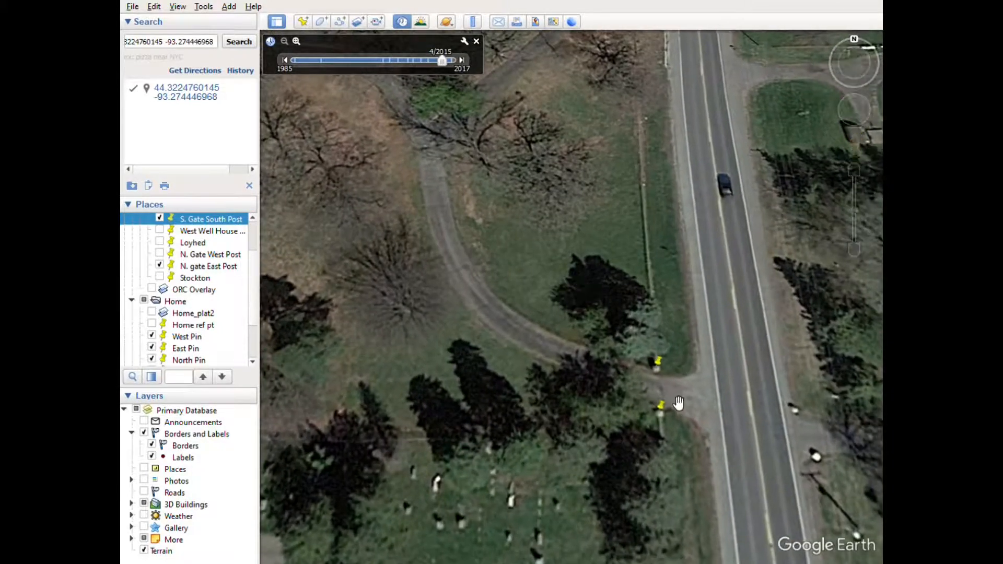
Step: Pan the Google Earth view along the cemetery road to inspect the north and south gate-post pins
left_click_drag(678, 403, 654, 457)
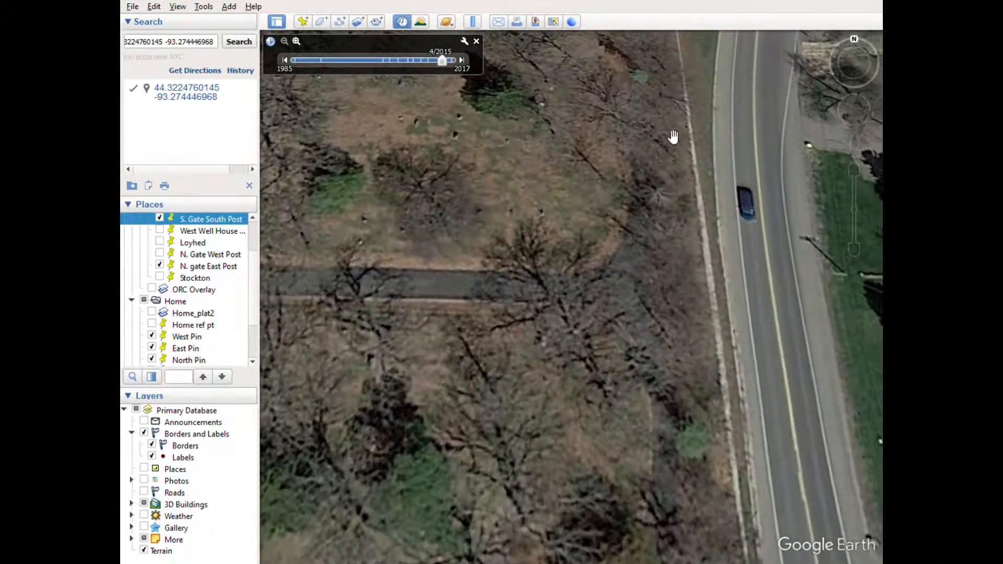
left_click_drag(673, 136, 732, 277)
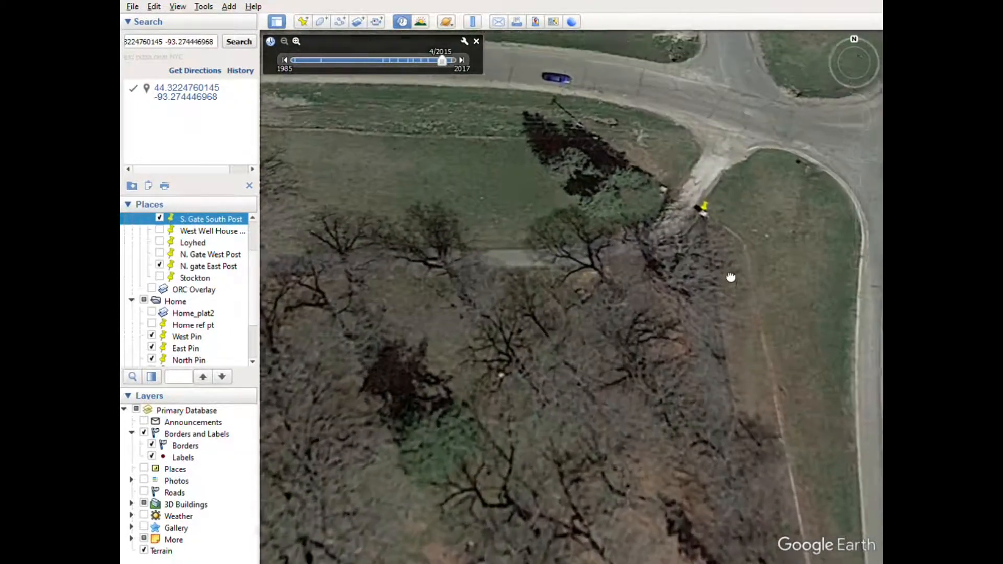
left_click_drag(732, 277, 698, 267)
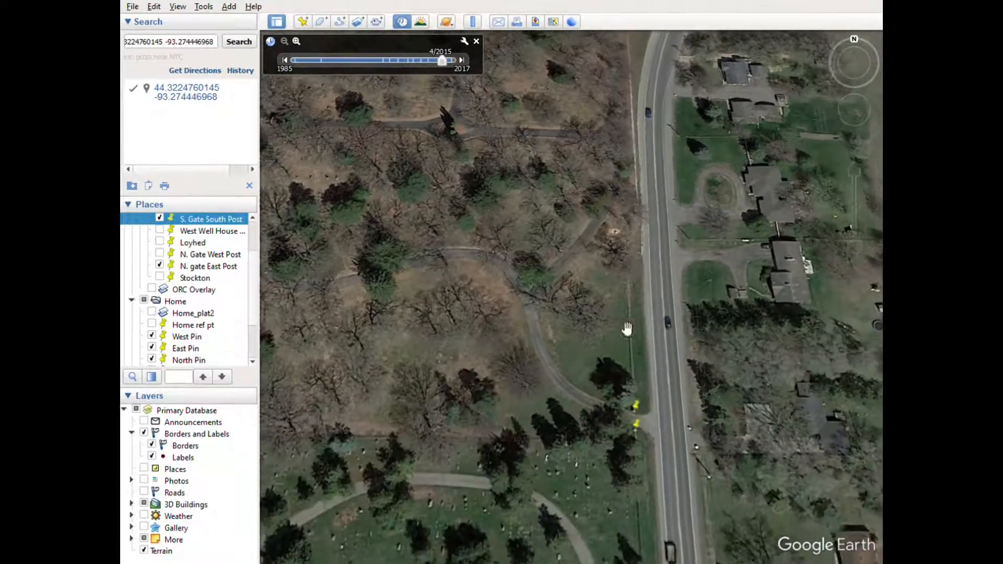
left_click_drag(627, 328, 631, 435)
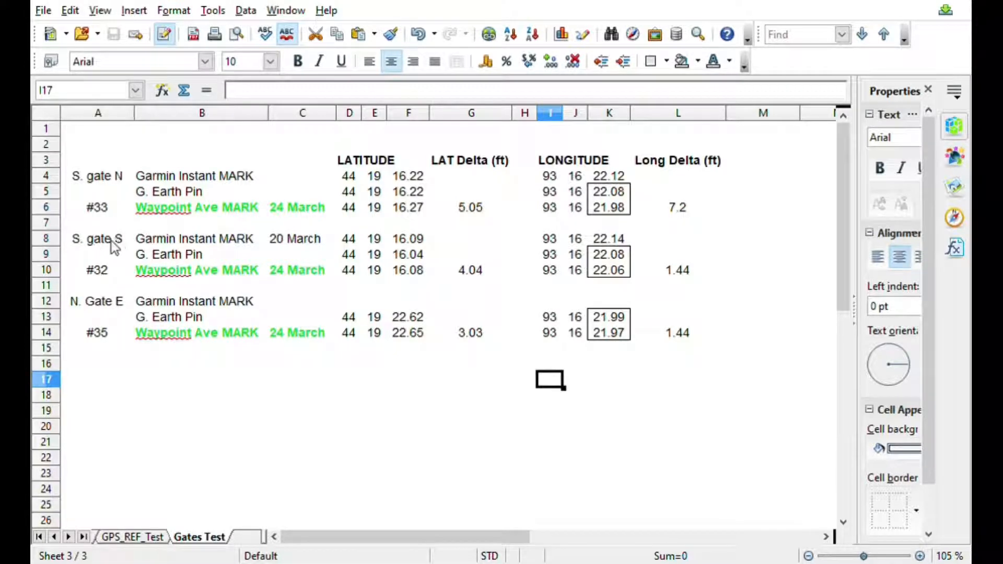
mouse_move(120, 249)
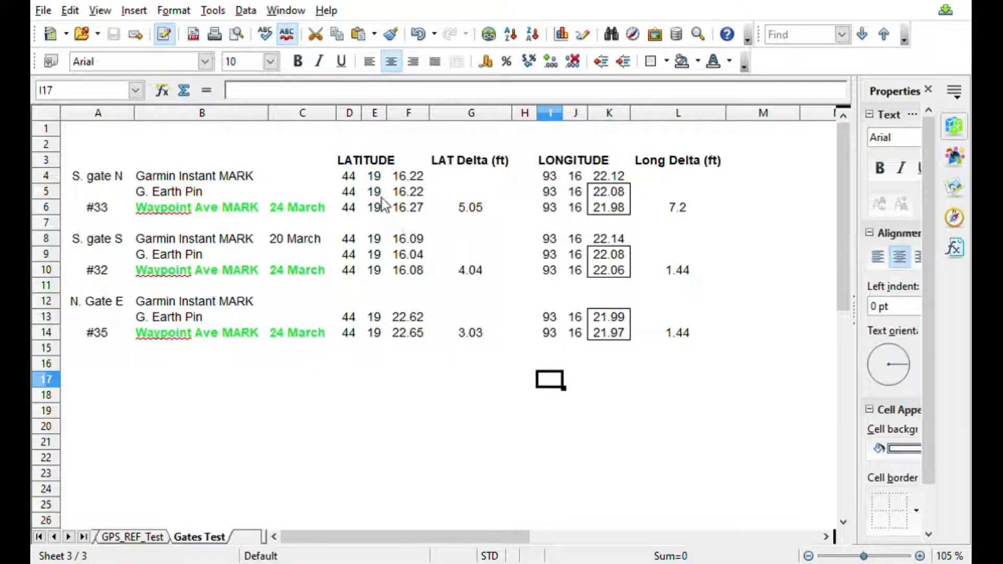
mouse_move(249, 197)
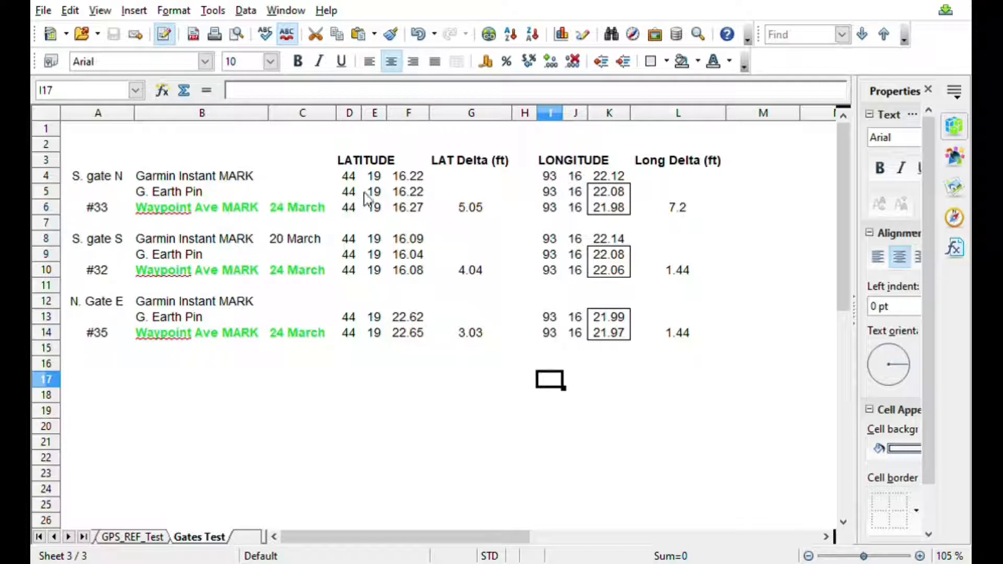
mouse_move(397, 202)
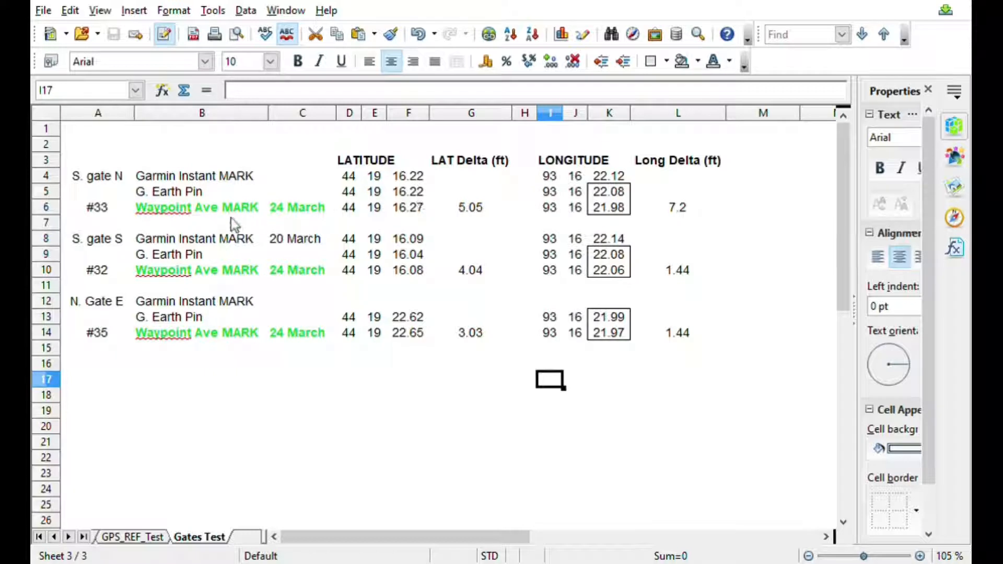
mouse_move(412, 219)
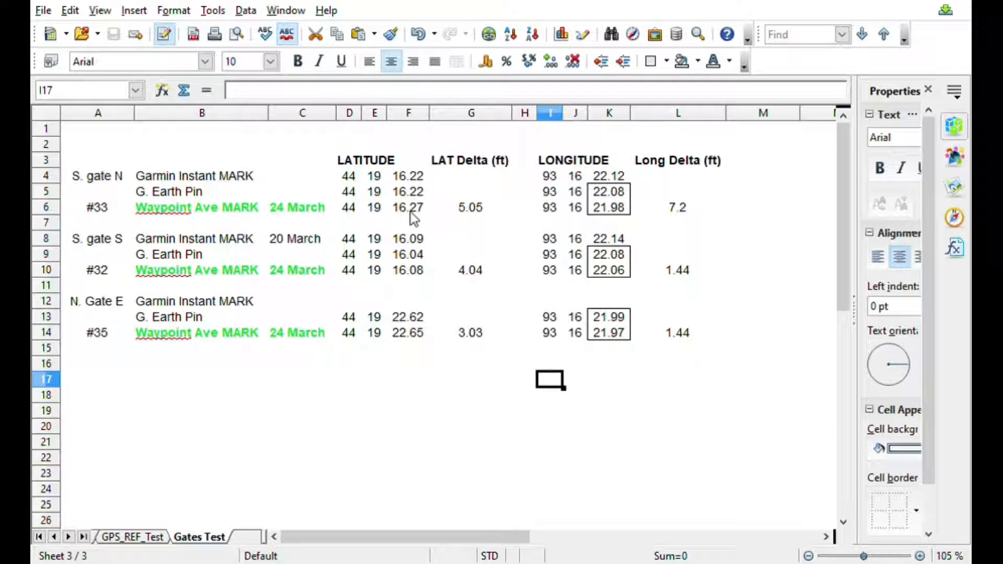
mouse_move(413, 219)
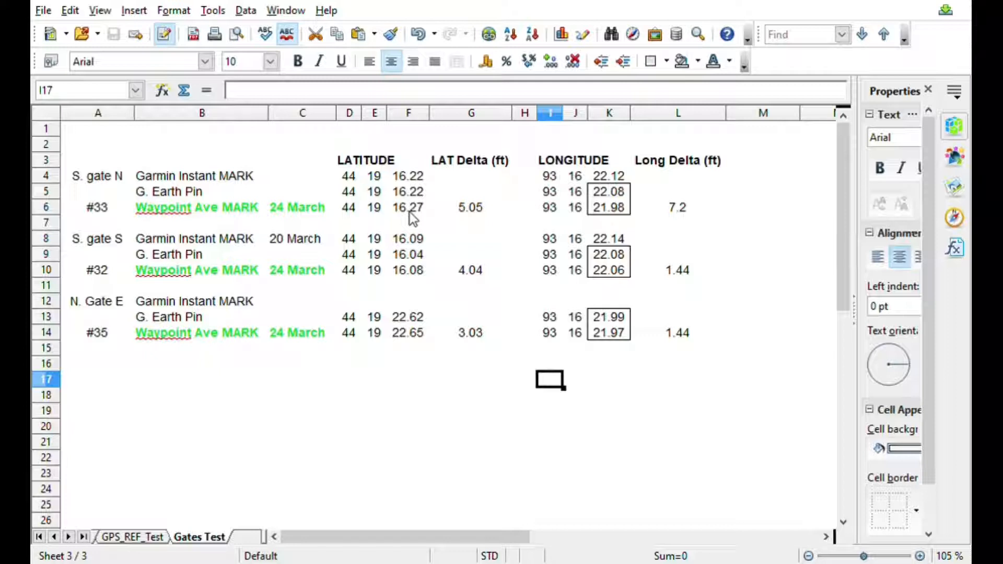
mouse_move(423, 197)
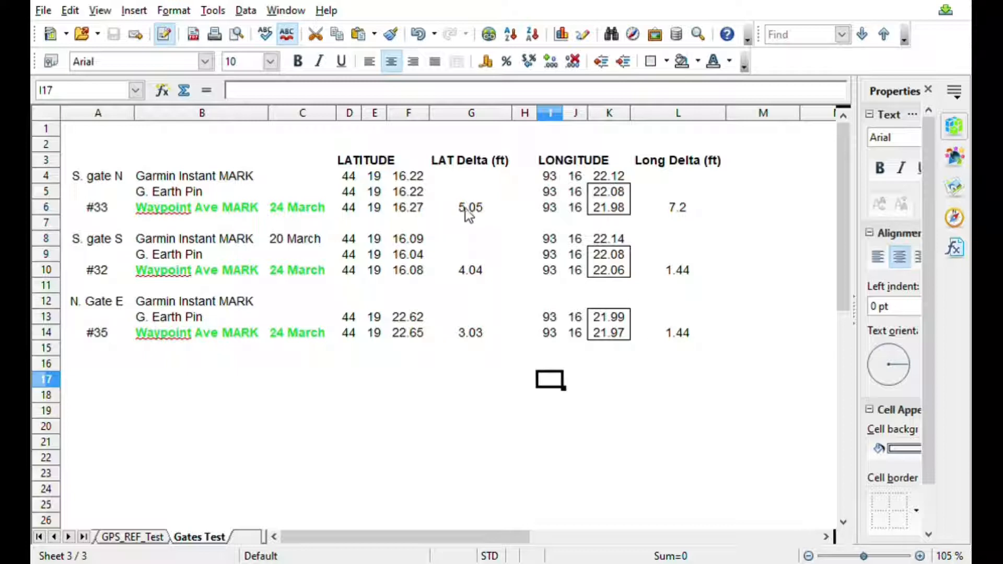
mouse_move(419, 214)
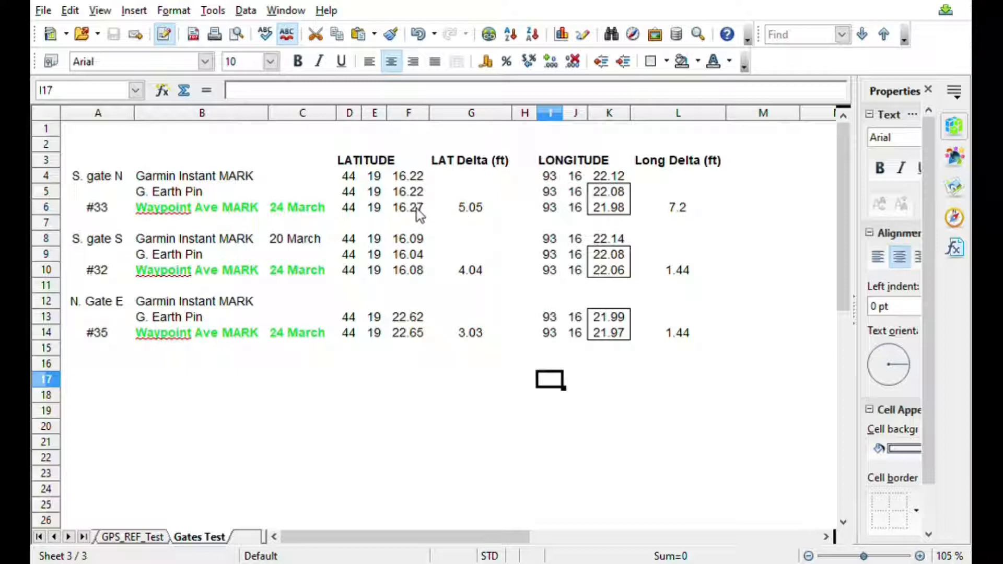
mouse_move(464, 217)
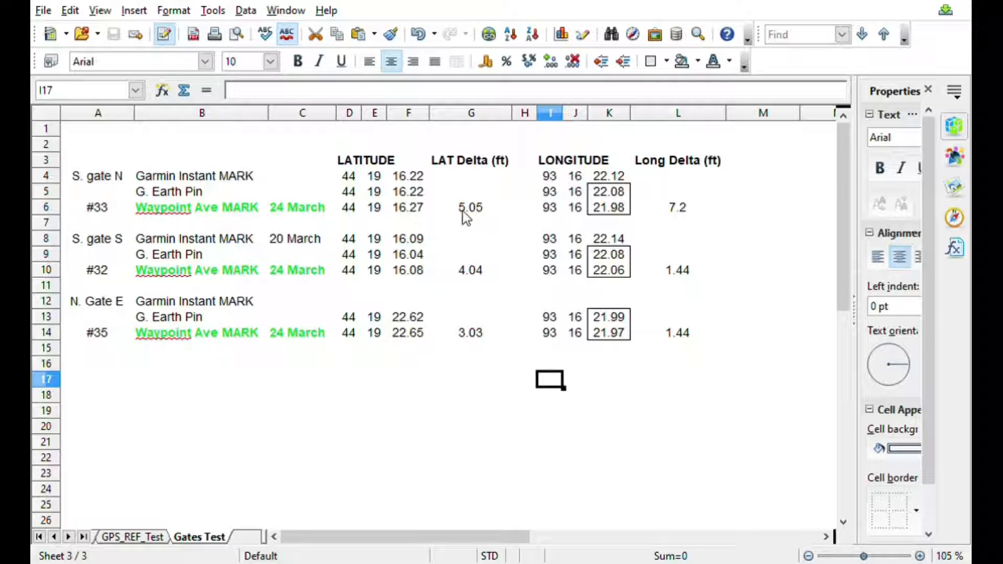
mouse_move(473, 219)
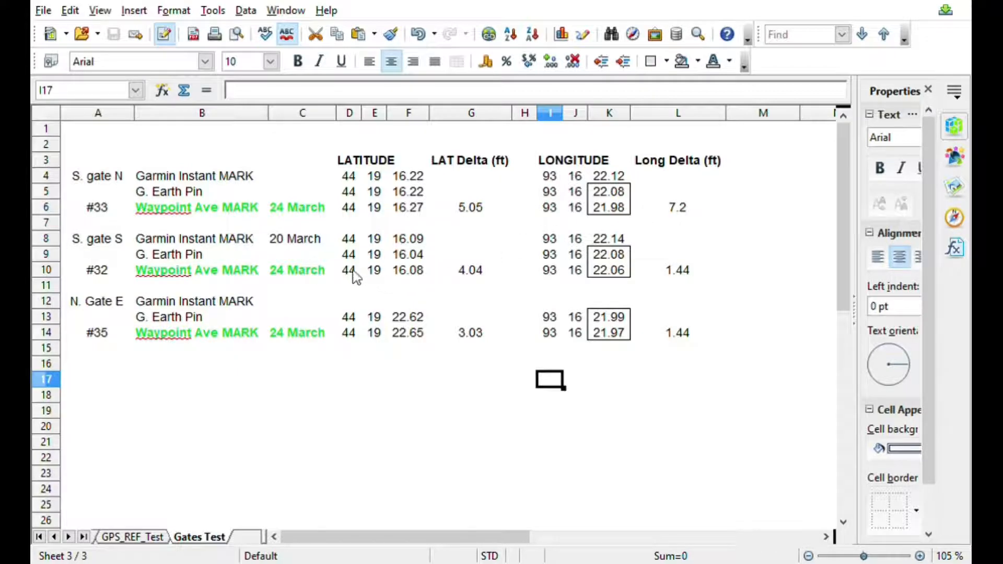
mouse_move(122, 253)
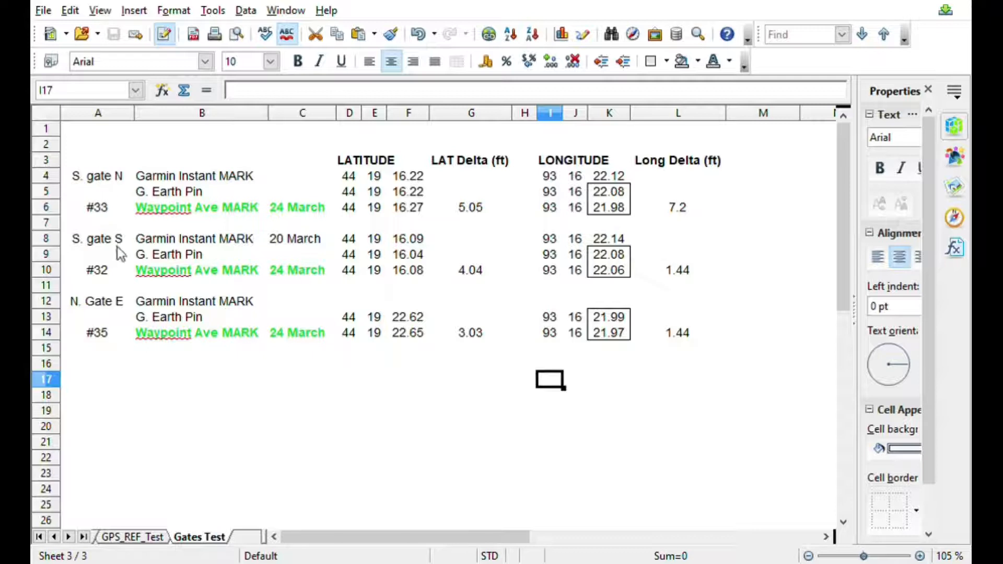
mouse_move(428, 253)
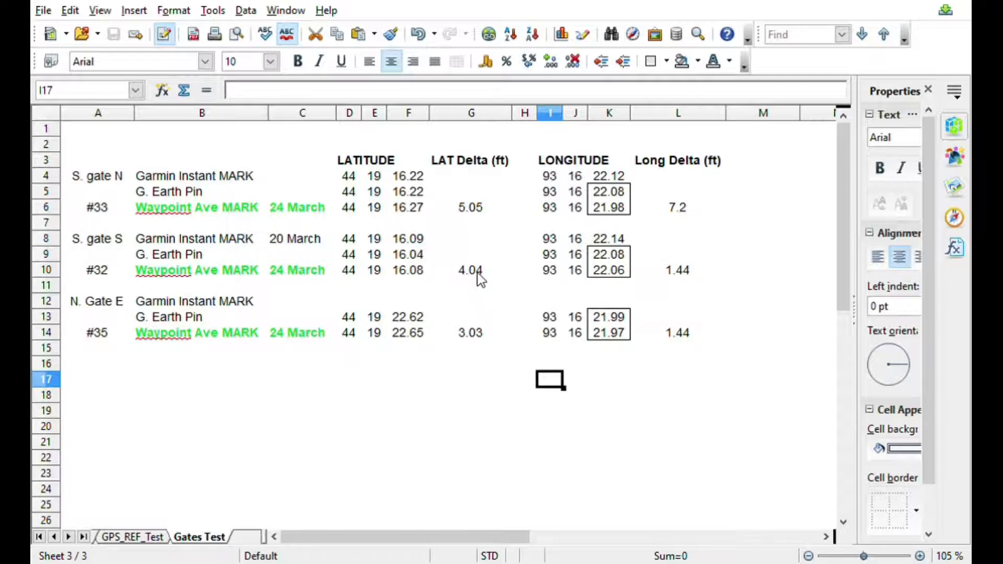
mouse_move(448, 269)
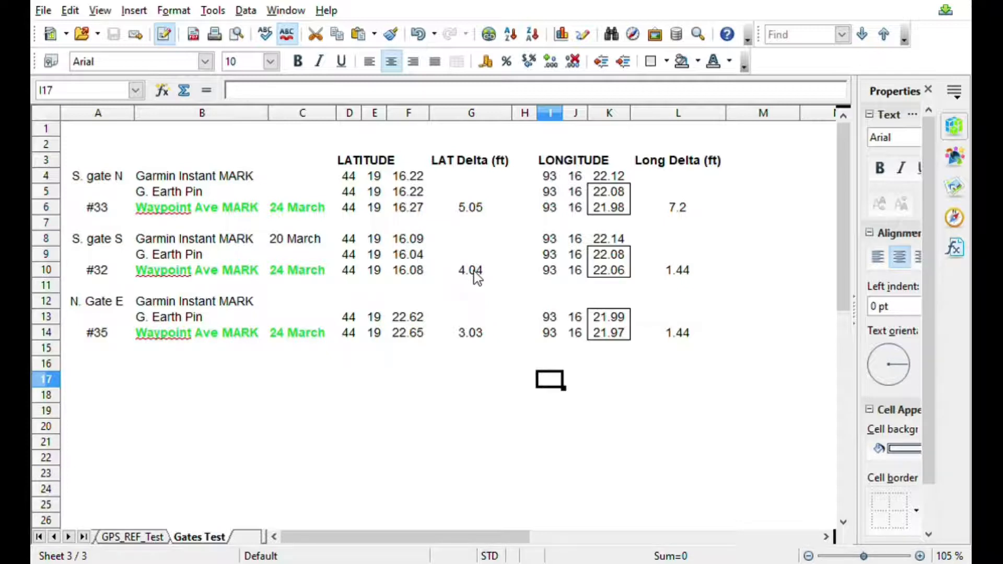
mouse_move(660, 271)
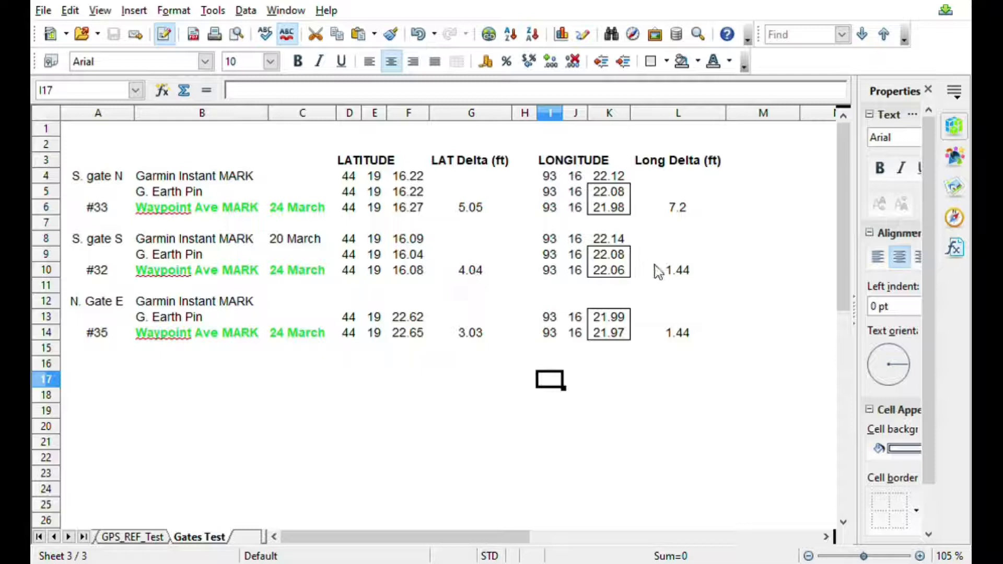
mouse_move(639, 263)
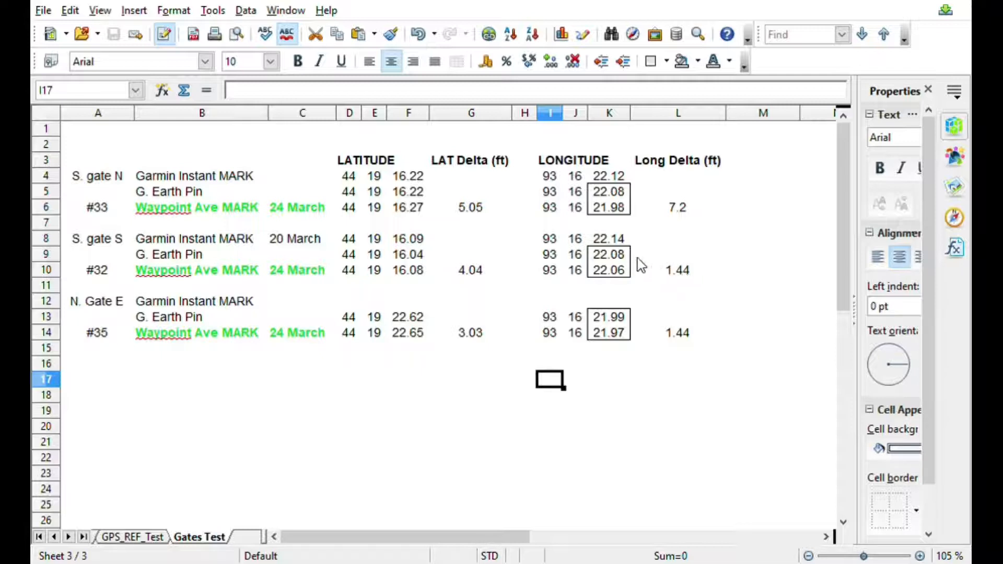
mouse_move(90, 311)
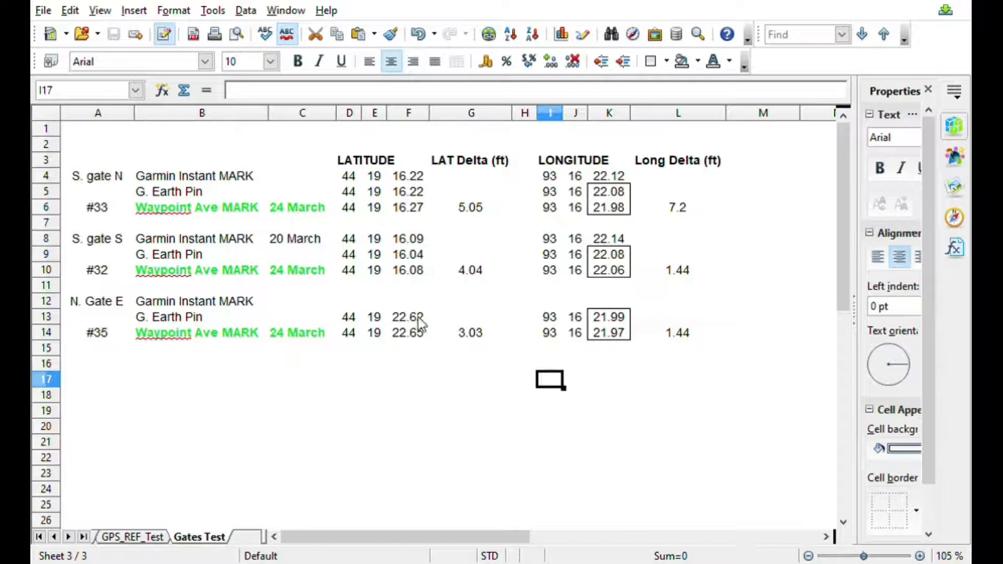
mouse_move(470, 340)
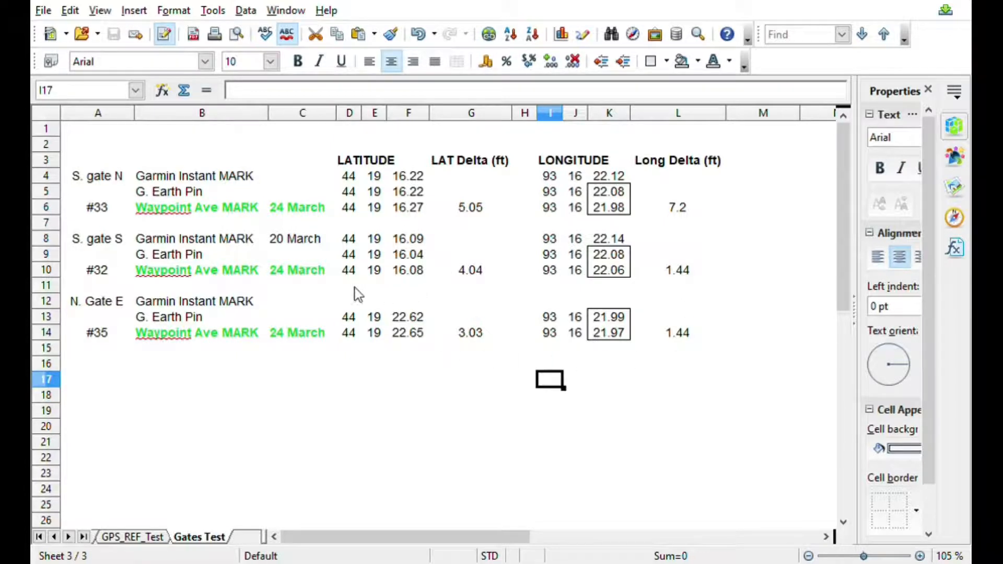
mouse_move(179, 262)
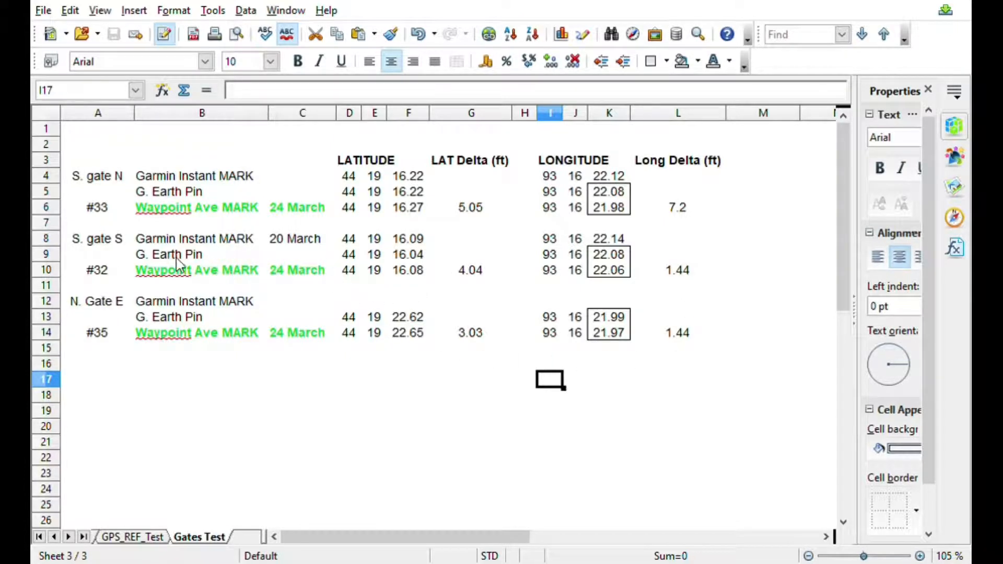
mouse_move(214, 262)
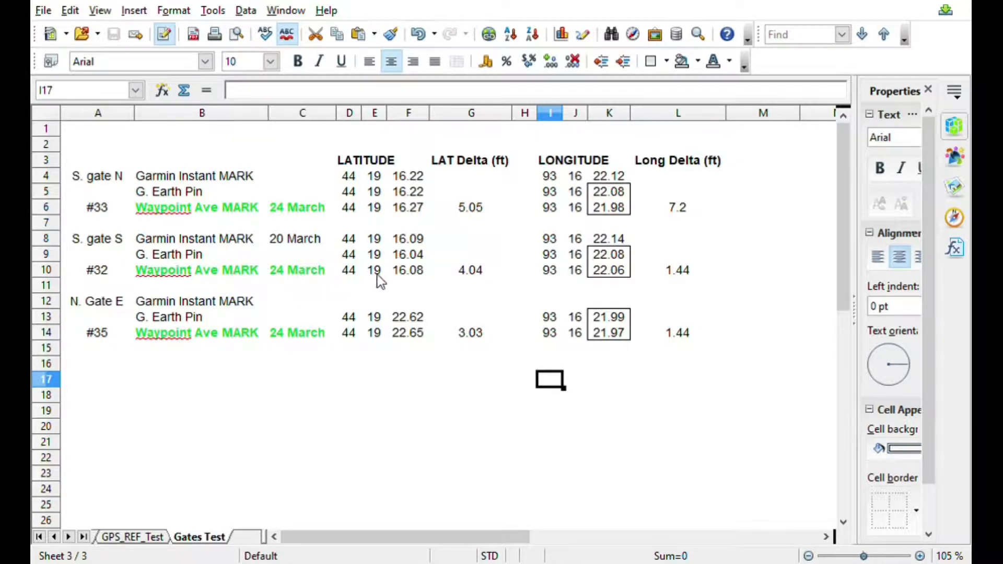
mouse_move(429, 280)
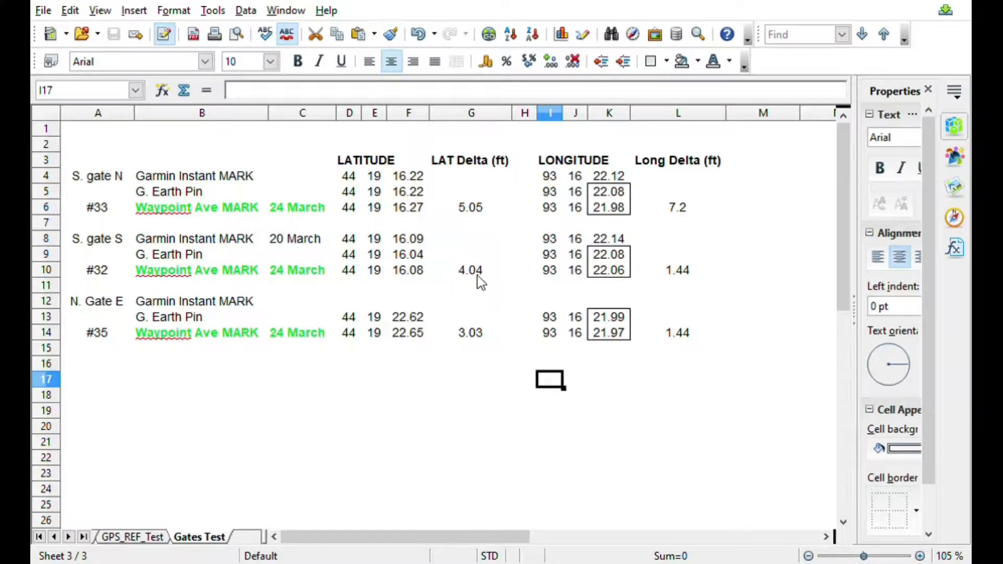
mouse_move(455, 281)
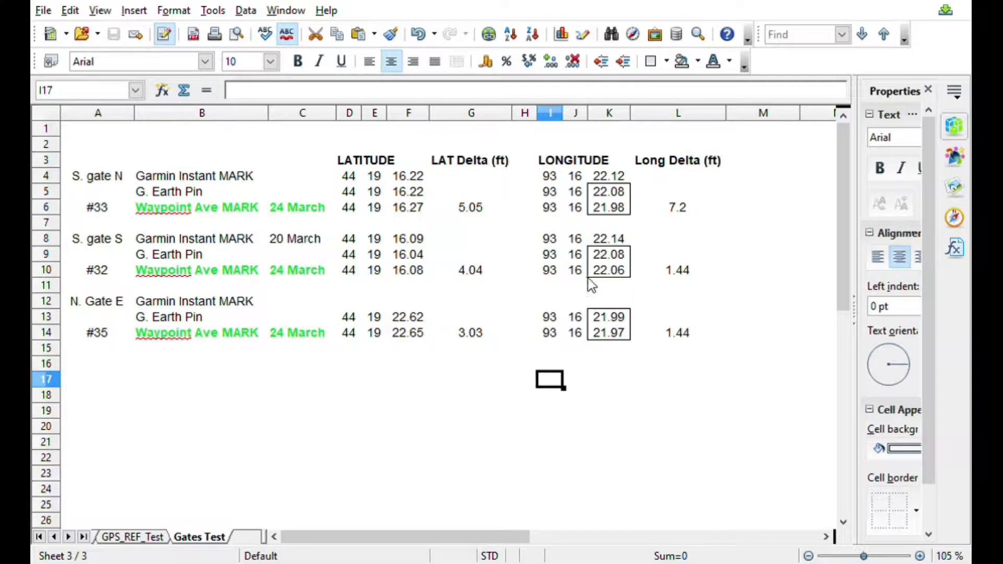
mouse_move(480, 278)
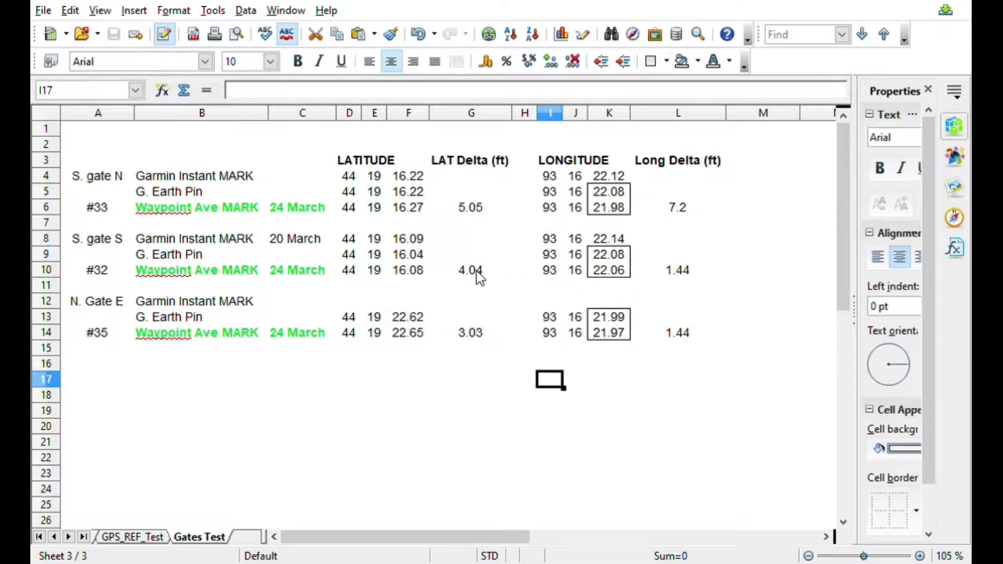
mouse_move(669, 312)
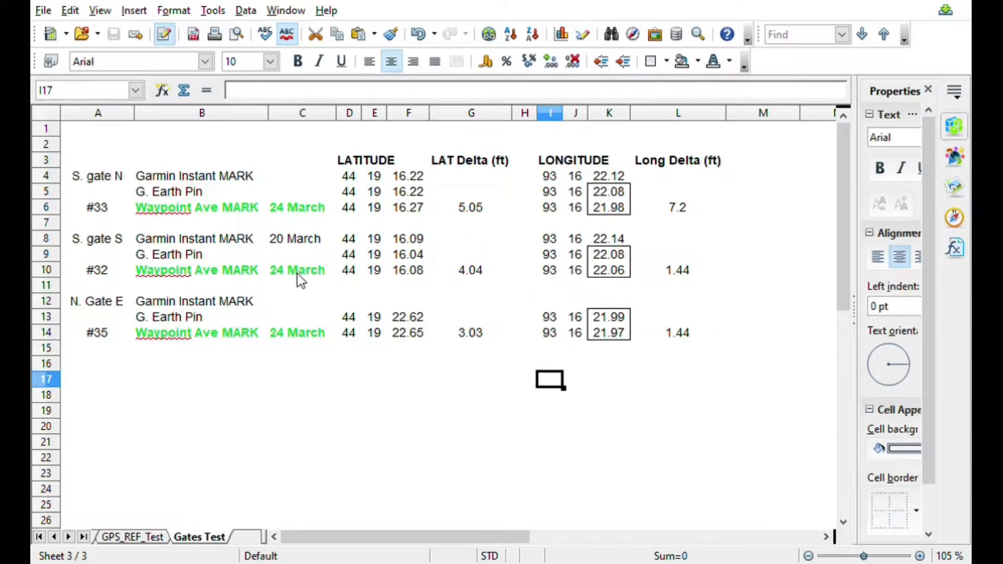
mouse_move(241, 262)
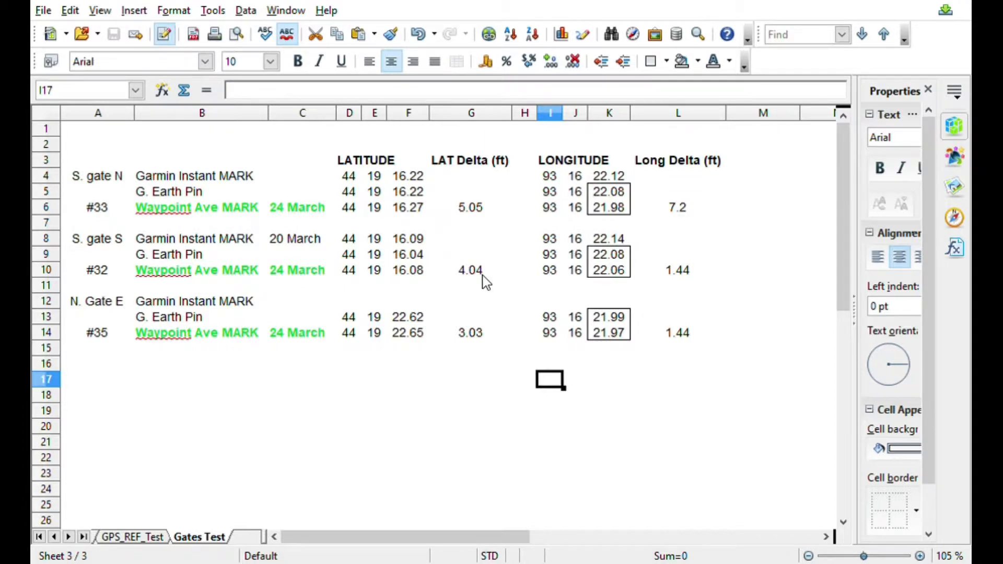
mouse_move(554, 267)
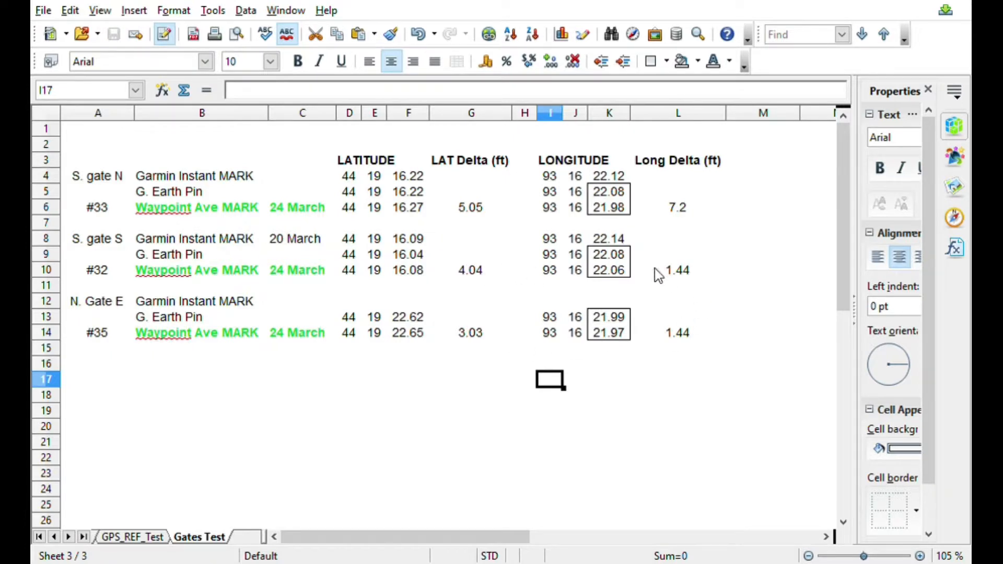
mouse_move(717, 293)
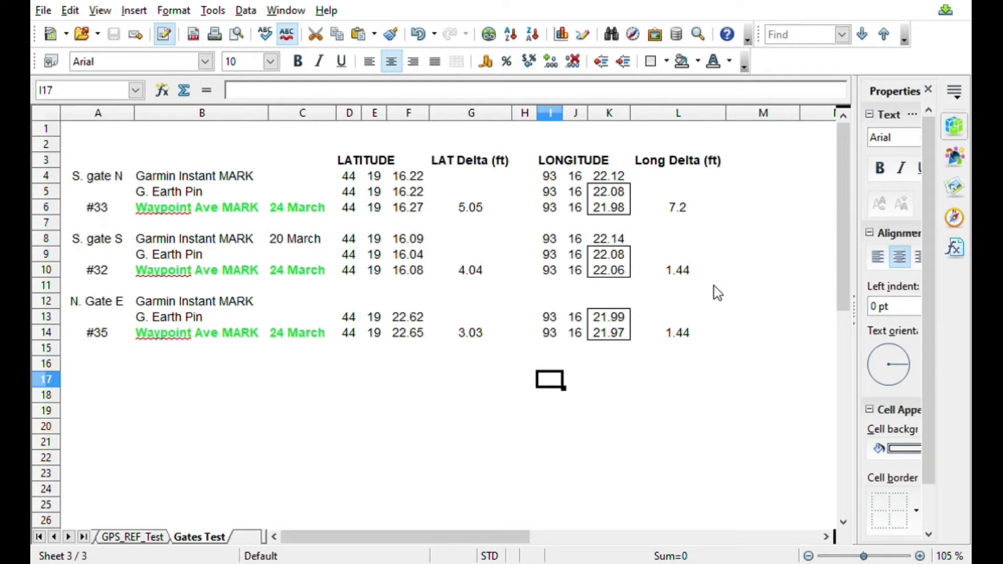
mouse_move(793, 404)
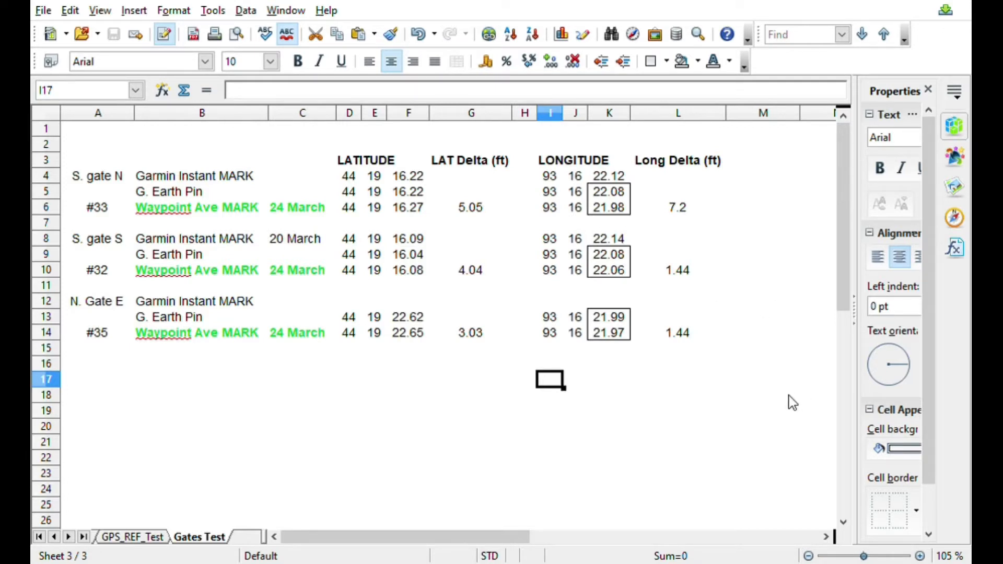